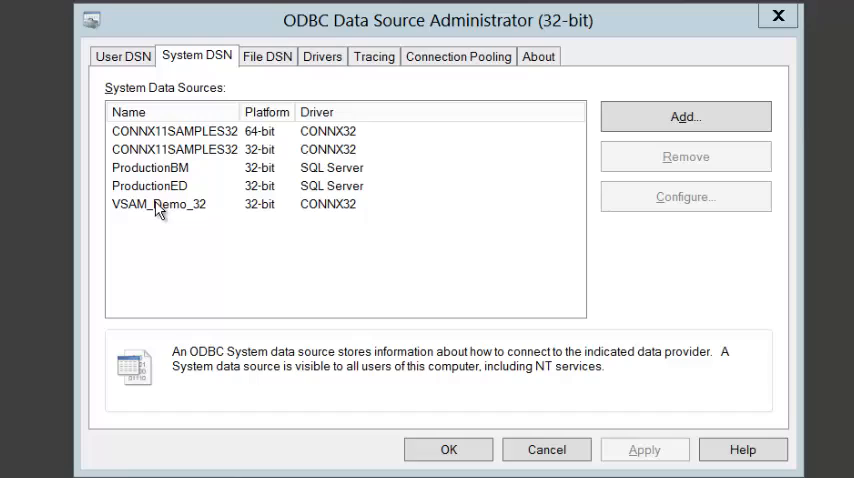
Step: Switch to the blank workbook and show the From Other Sources import list under Data
key(alt+tab)
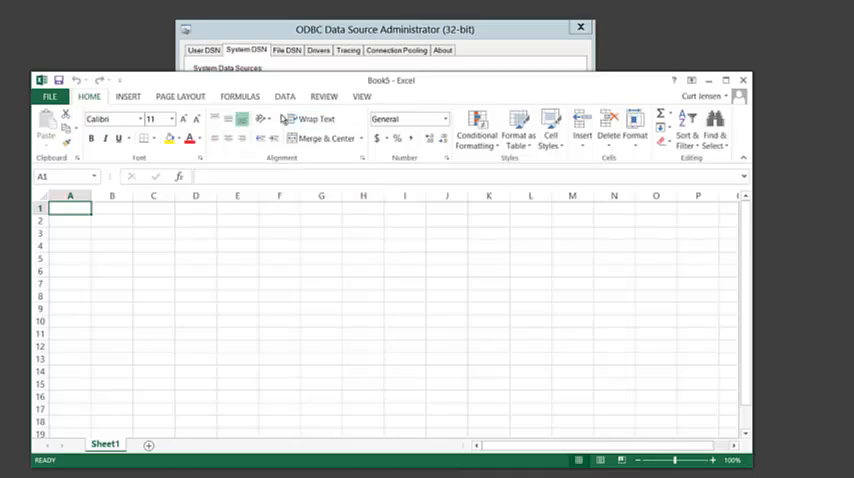
click(284, 96)
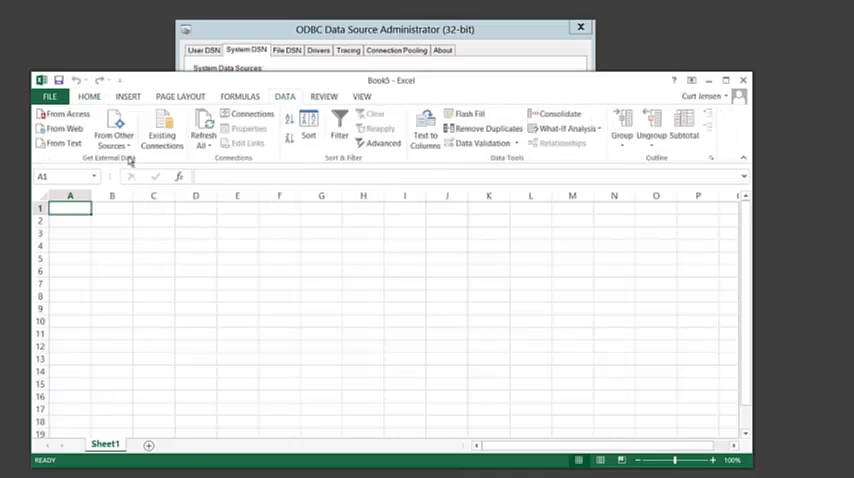
click(114, 136)
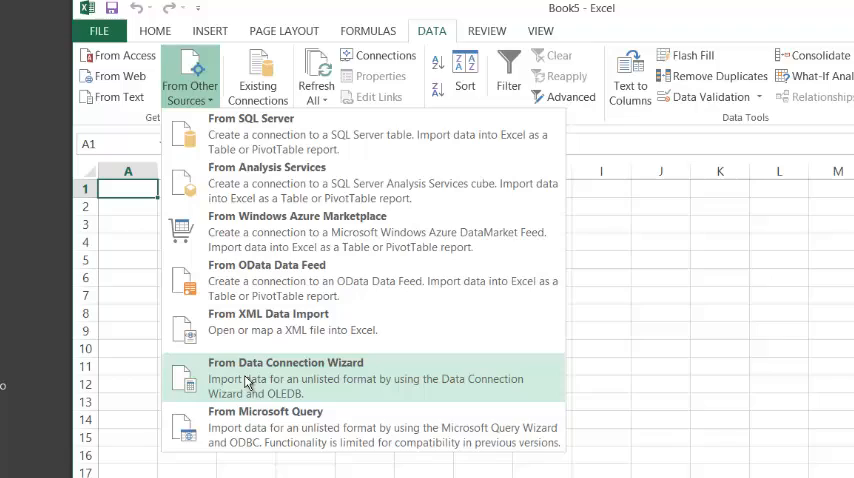
Step: Run the Data Connection Wizard against VSAM_Demo_32 and confirm the CONNX Integrated Logon
click(284, 376)
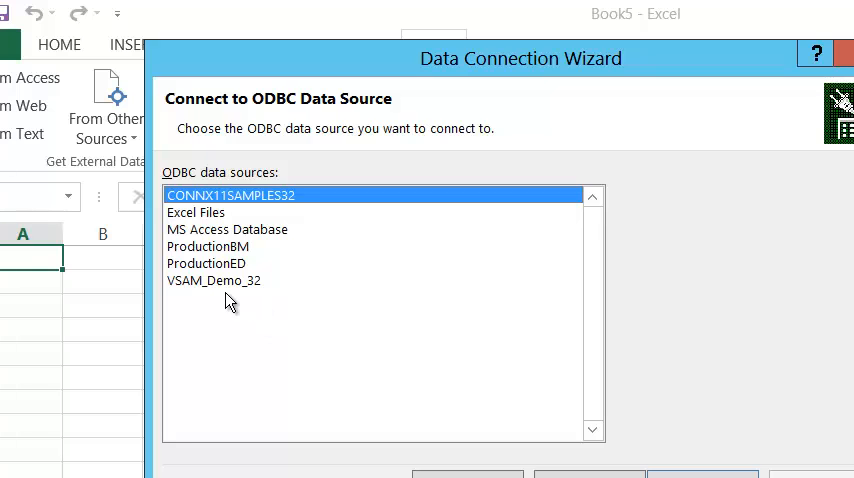
double_click(214, 280)
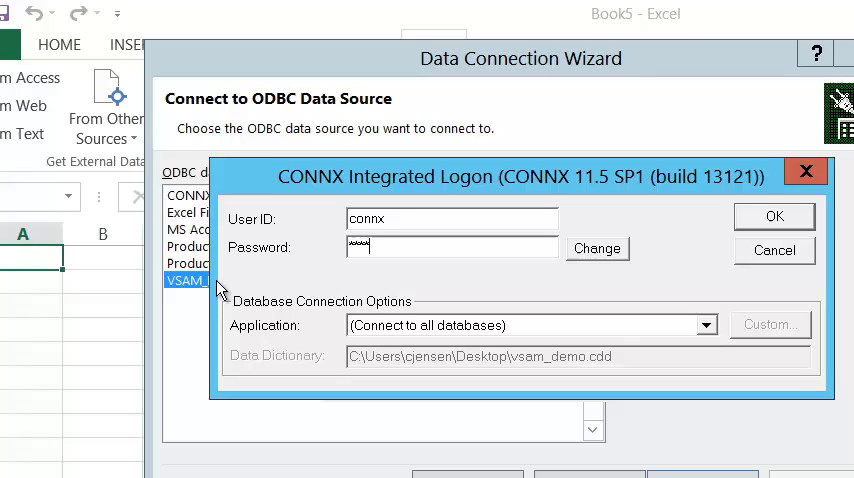
click(772, 216)
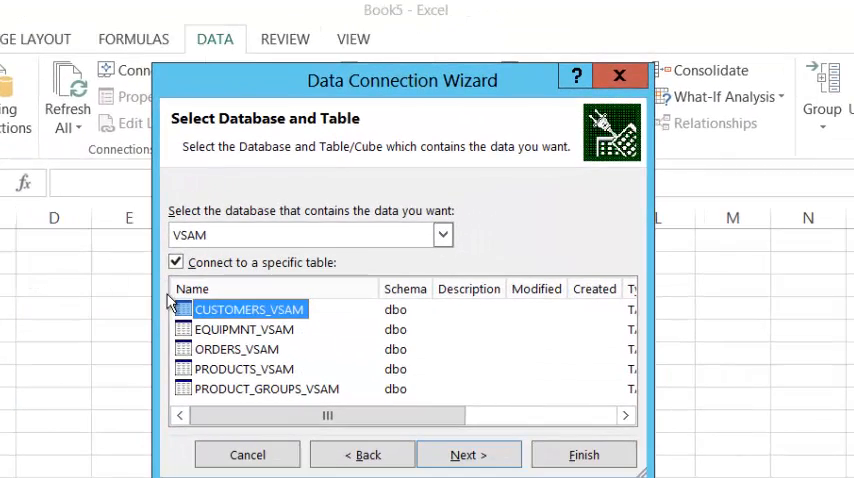
Step: Pick the CUSTOMERS_VSAM table and finish saving its data connection file
click(468, 454)
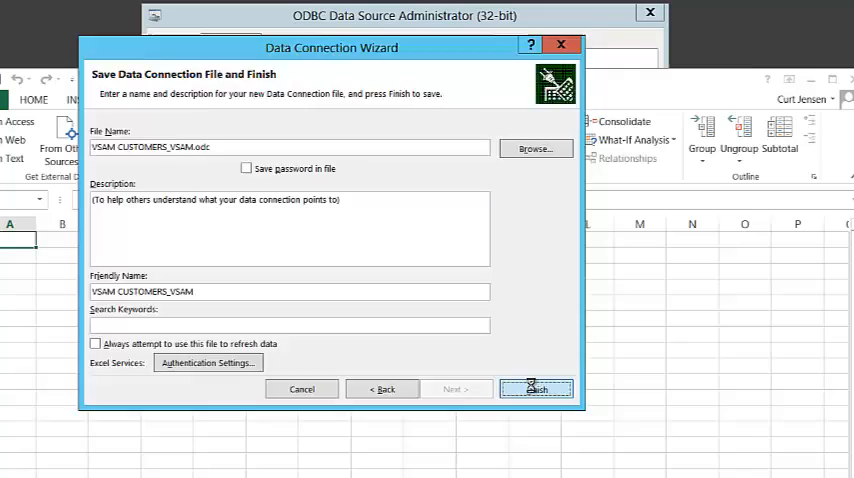
click(536, 388)
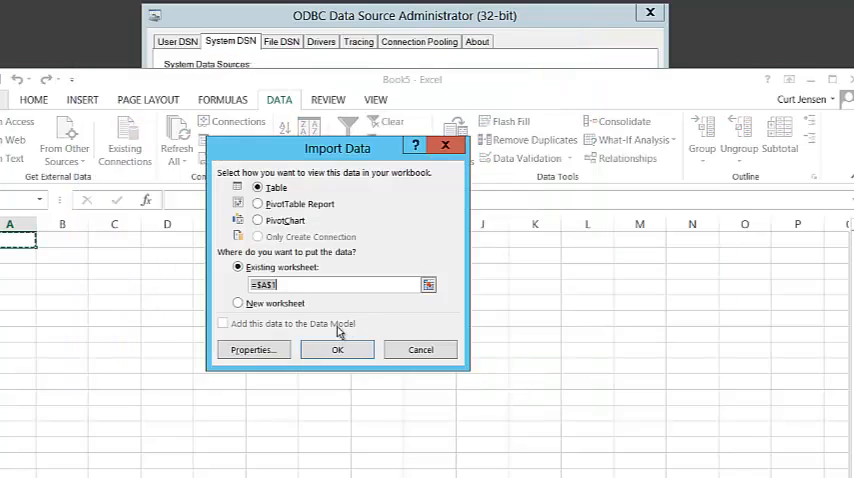
Step: Import as a Table at Existing worksheet $A$1 and enter the CONNX logon password
click(336, 348)
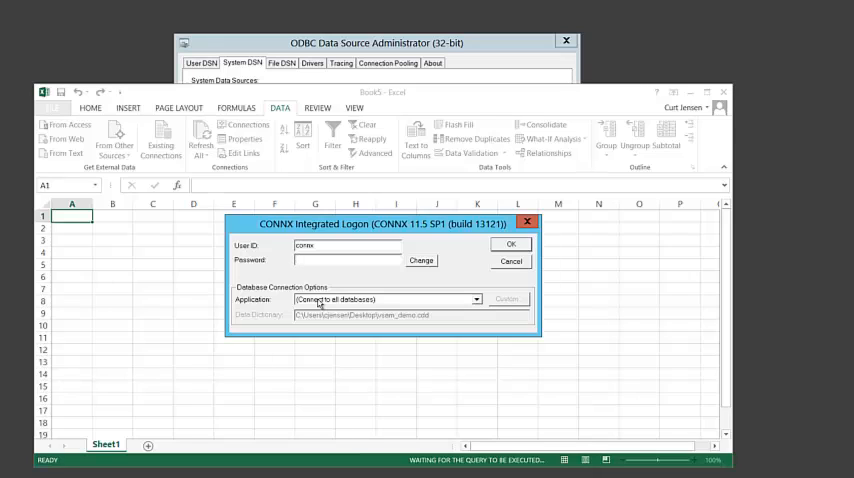
click(344, 260)
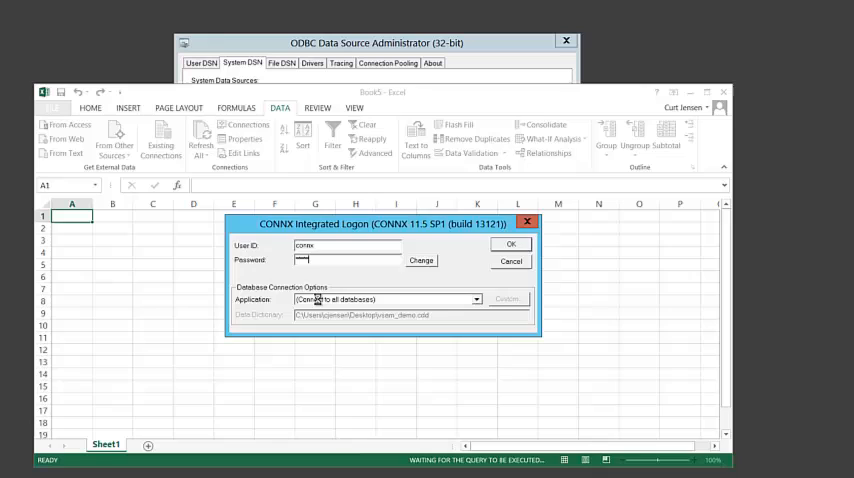